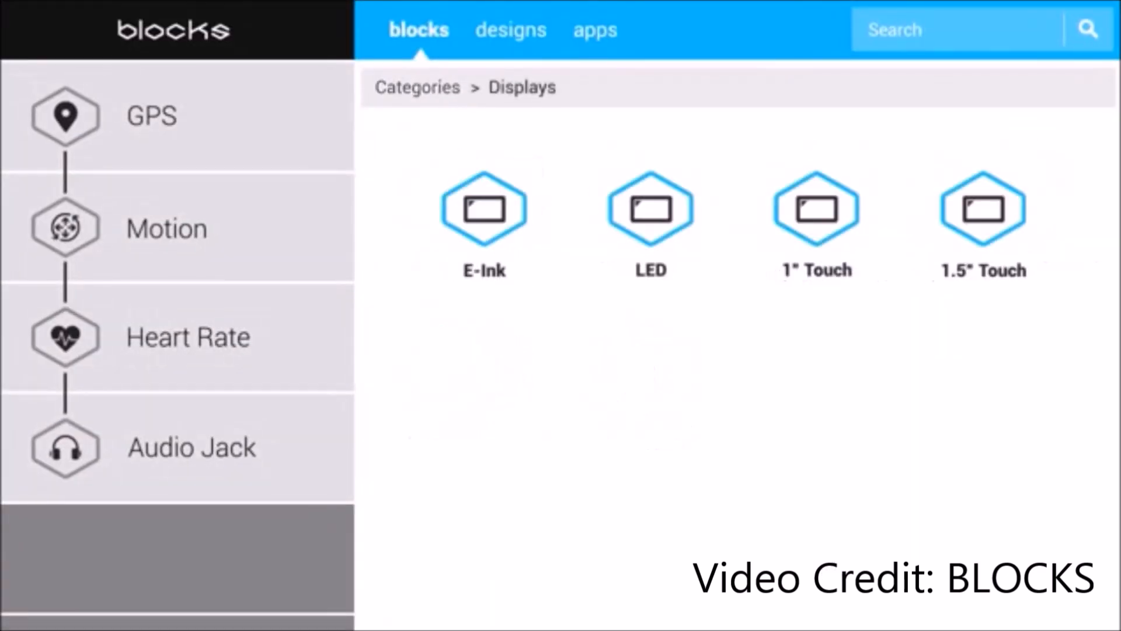
Add the LED display block to the stack below the Audio Jack module
click(417, 87)
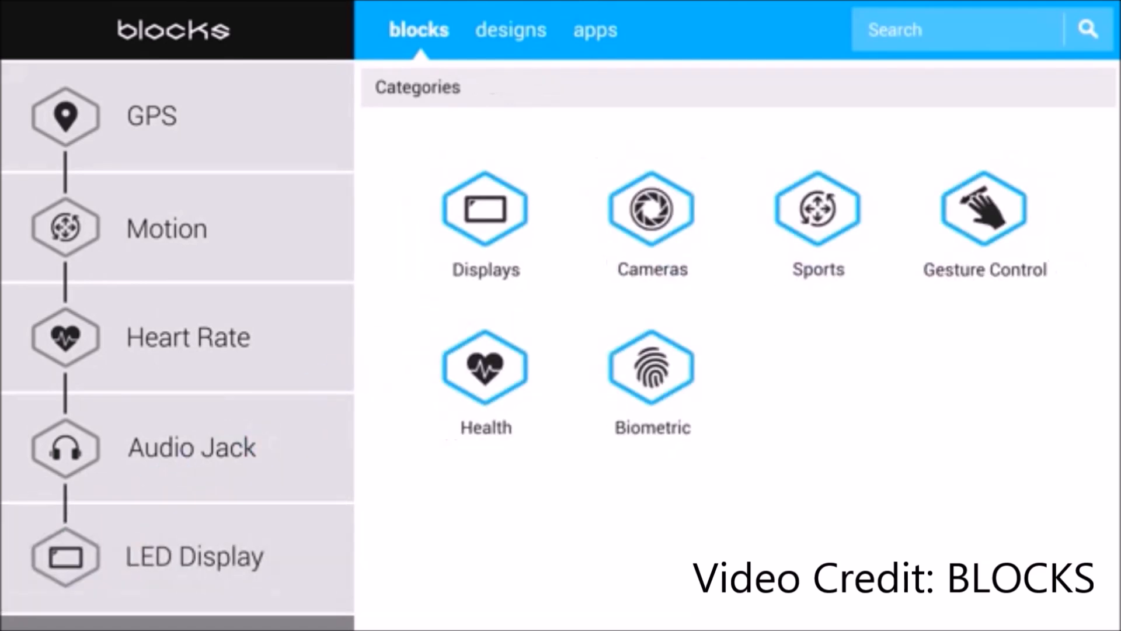
Browse the designs finishes for the modules, then move on to the app categories
click(510, 29)
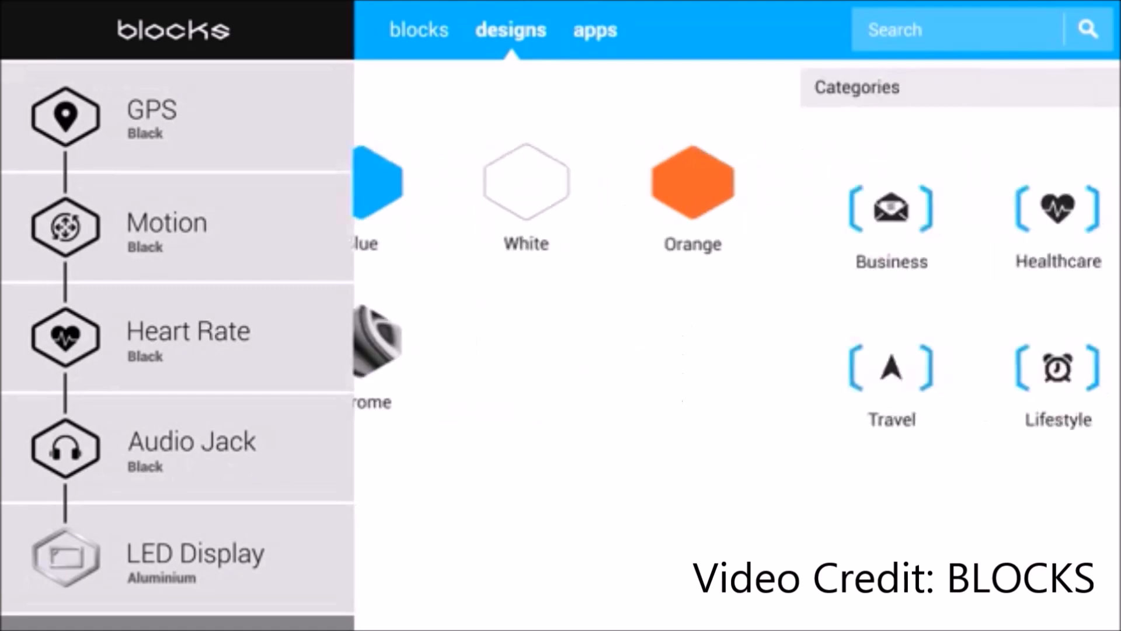
click(595, 31)
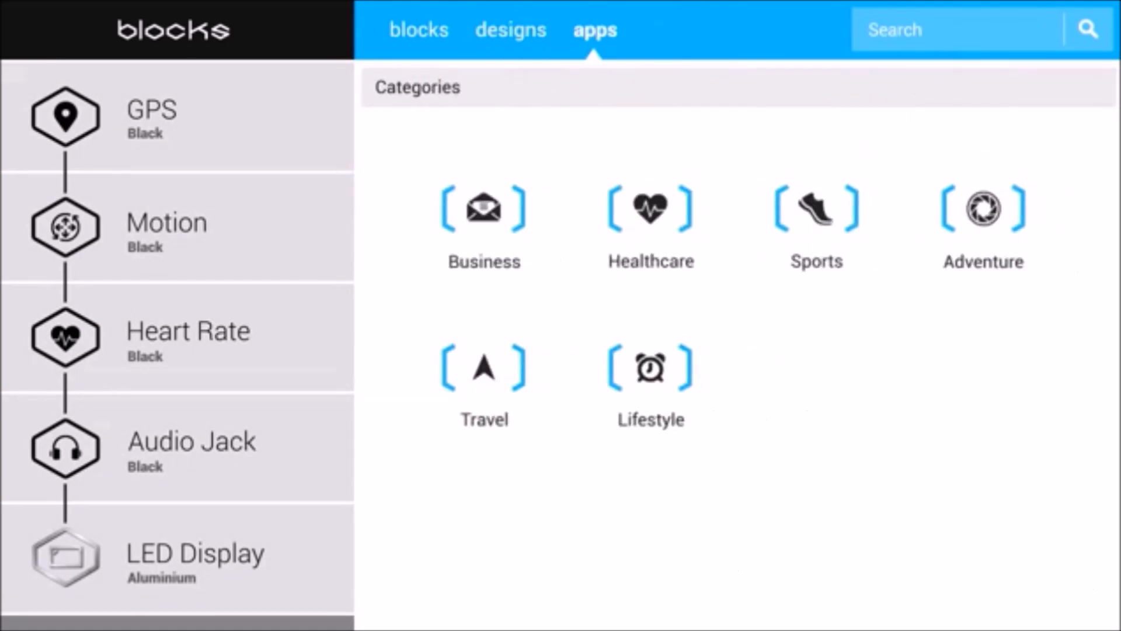